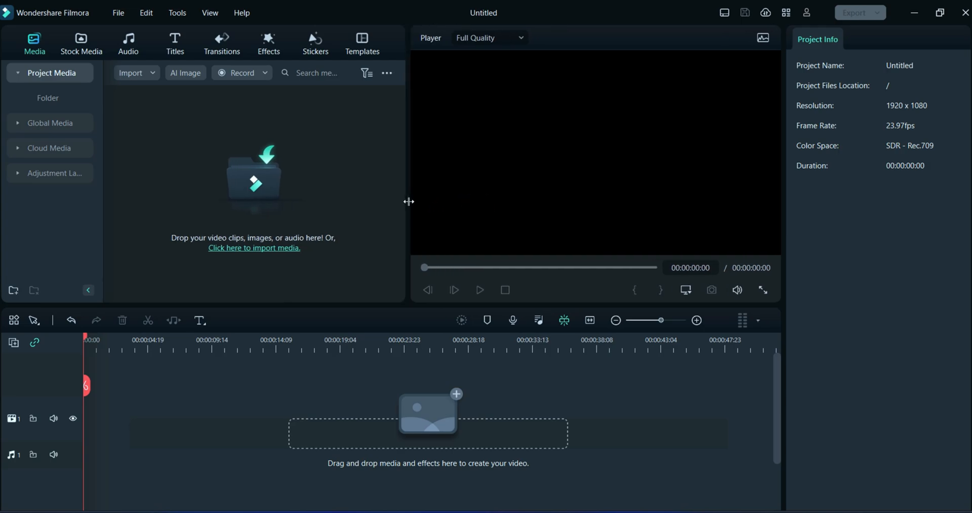
Import the beach mp4 from Downloads into the project media
{"action": "left_click", "coordinate": [254, 247]}
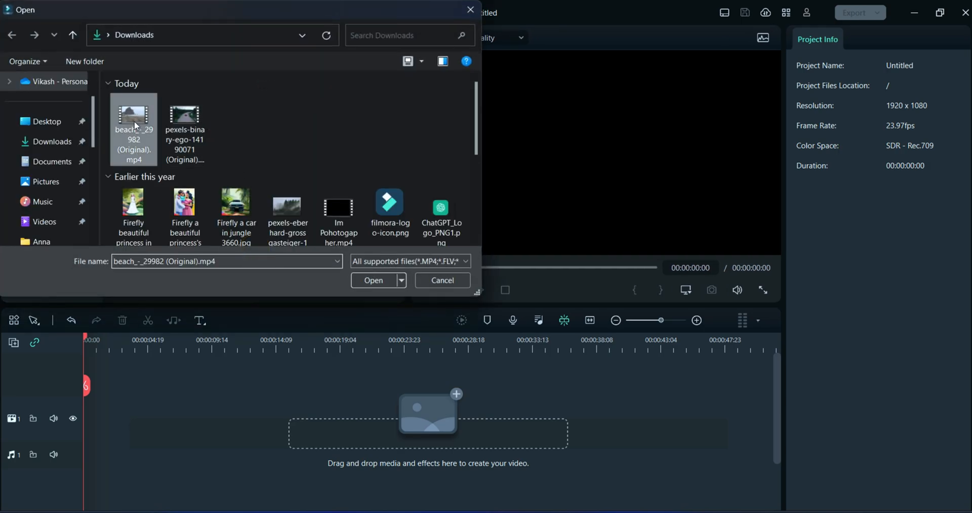
{"action": "left_click", "coordinate": [373, 280]}
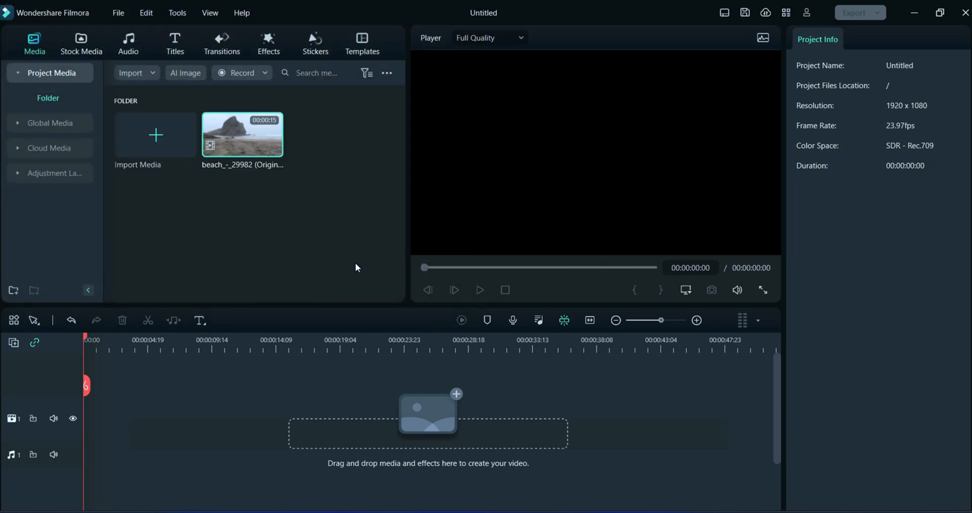
{"action": "mouse_move", "coordinate": [229, 137]}
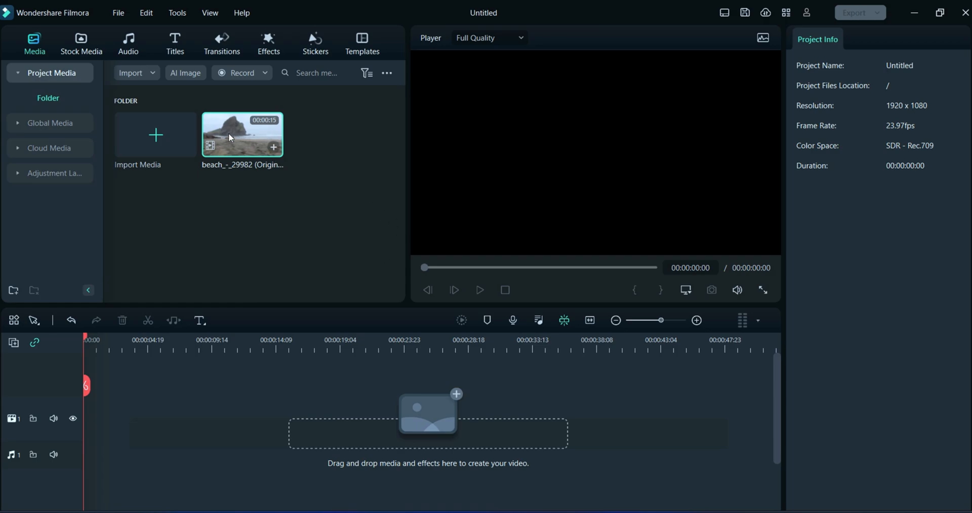
Add the beach clip to the timeline, match settings to 1920x1080 25fps, and preview
{"action": "left_click_drag", "start_coordinate": [242, 135], "coordinate": [185, 418]}
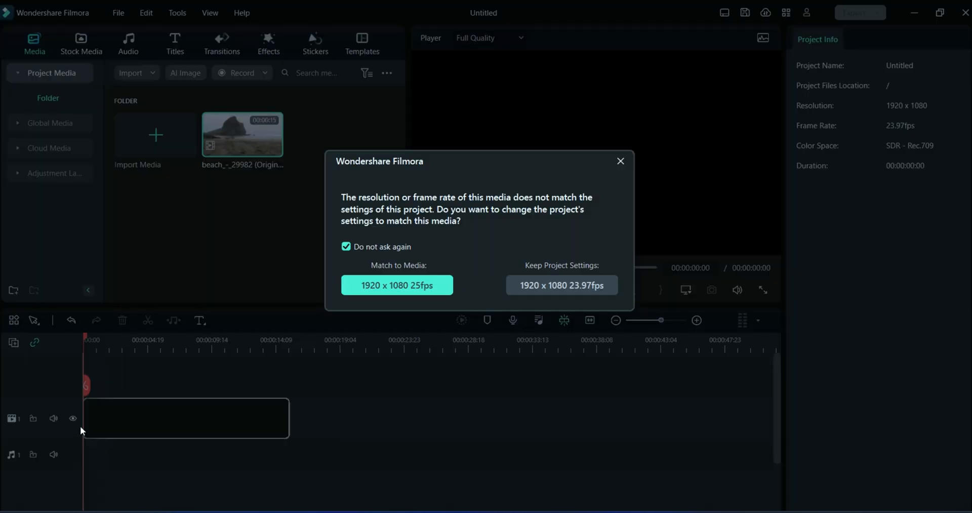
{"action": "left_click", "coordinate": [397, 284]}
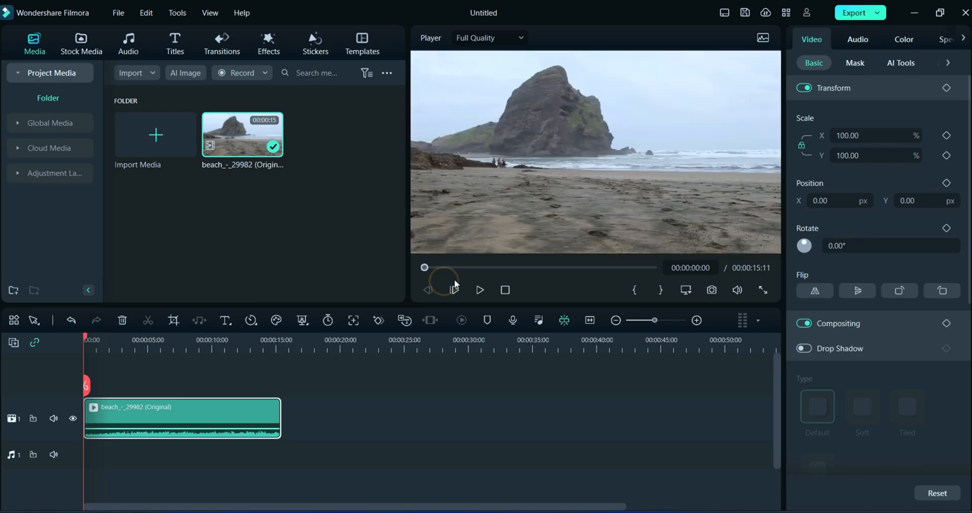
{"action": "left_click", "coordinate": [480, 289]}
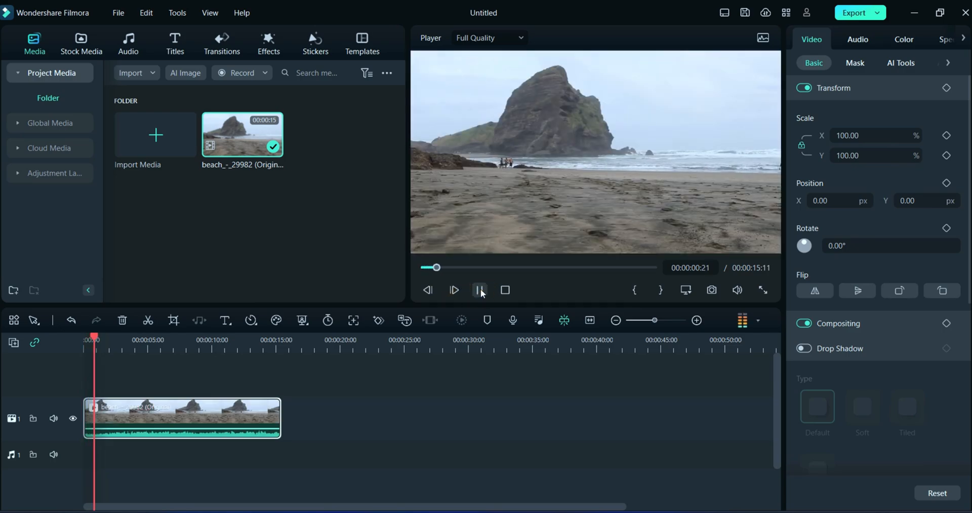
{"action": "left_click", "coordinate": [481, 290]}
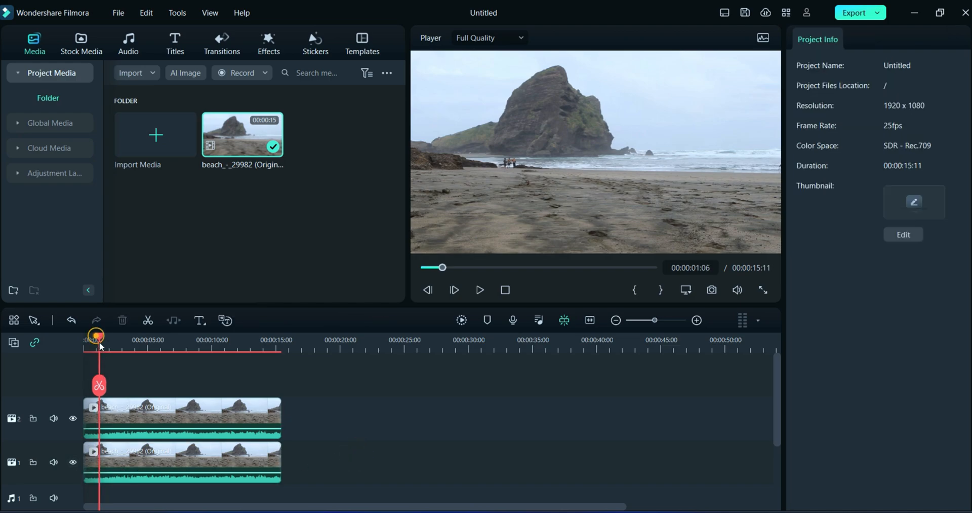
Hide video track 1 and select the beach clip on track 2
{"action": "left_click", "coordinate": [72, 461]}
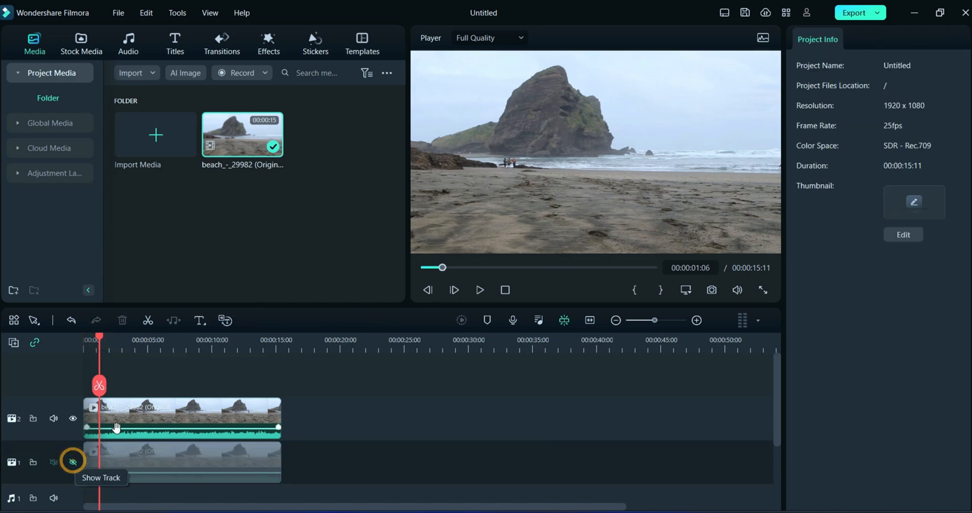
{"action": "left_click", "coordinate": [183, 417]}
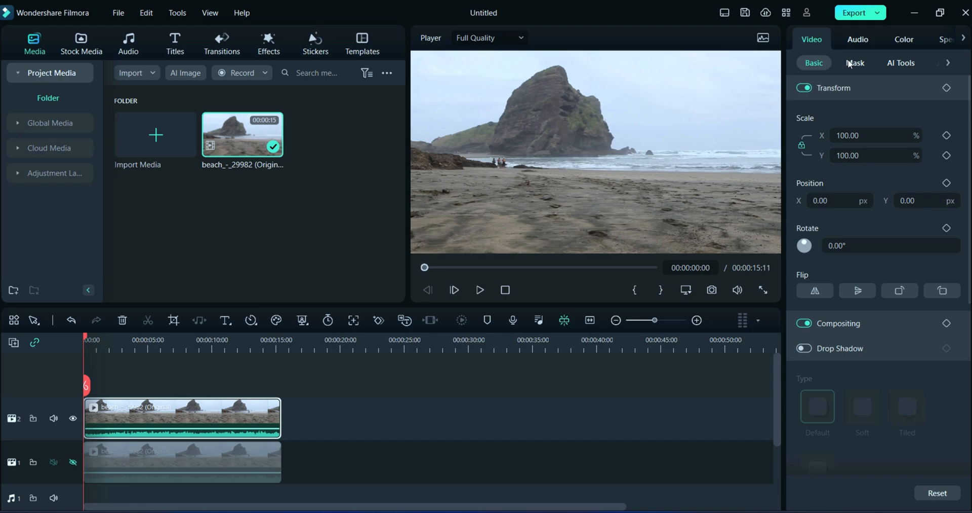
Apply a small circle mask over the distant people, blurred, with a starting Position keyframe
{"action": "left_click", "coordinate": [854, 63]}
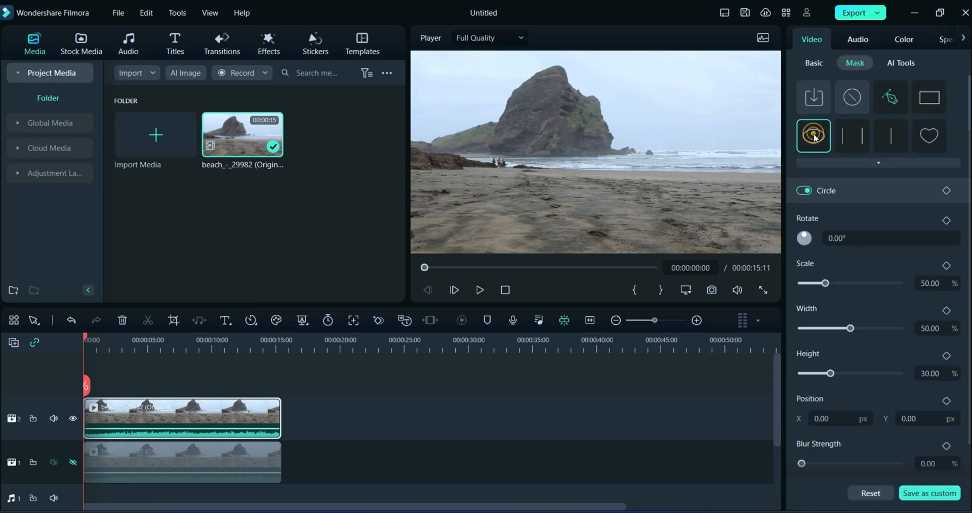
{"action": "left_click", "coordinate": [814, 135]}
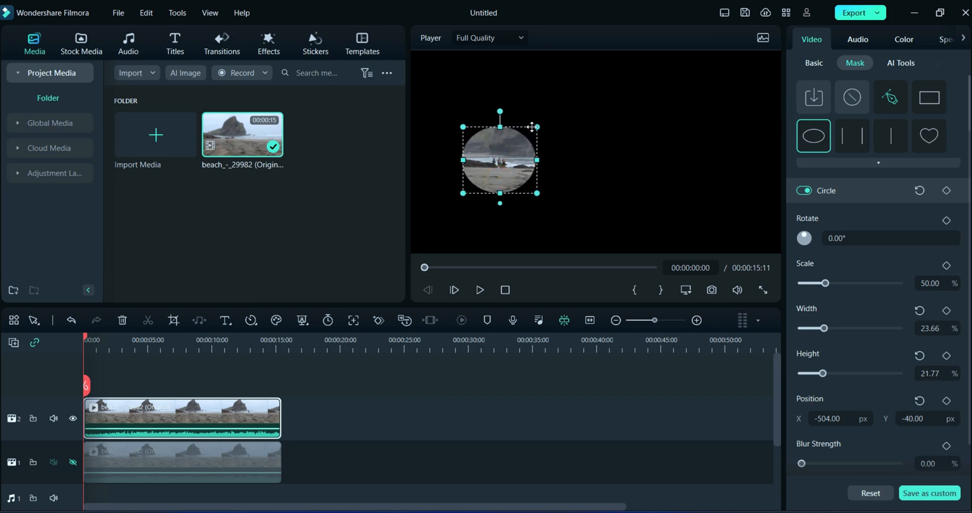
{"action": "left_click_drag", "start_coordinate": [538, 126], "coordinate": [530, 133]}
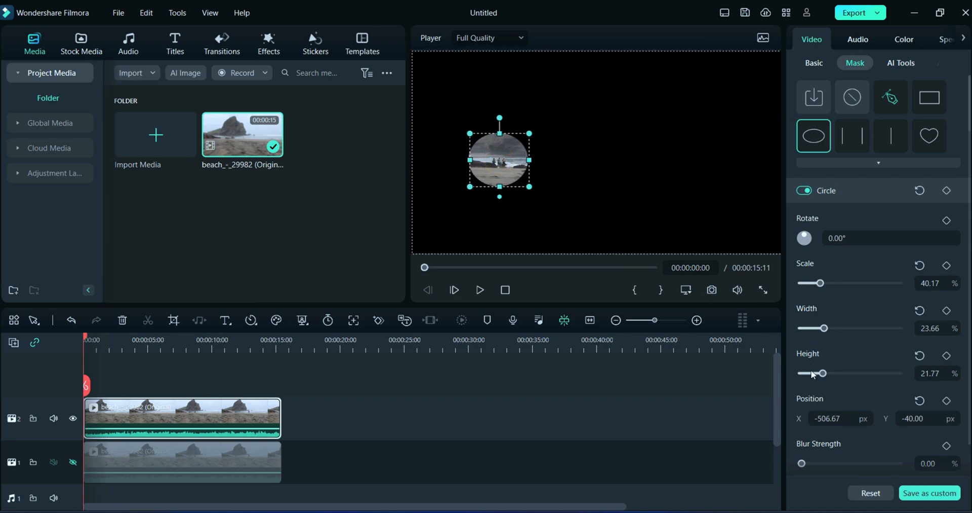
{"action": "left_click_drag", "start_coordinate": [800, 463], "coordinate": [812, 463]}
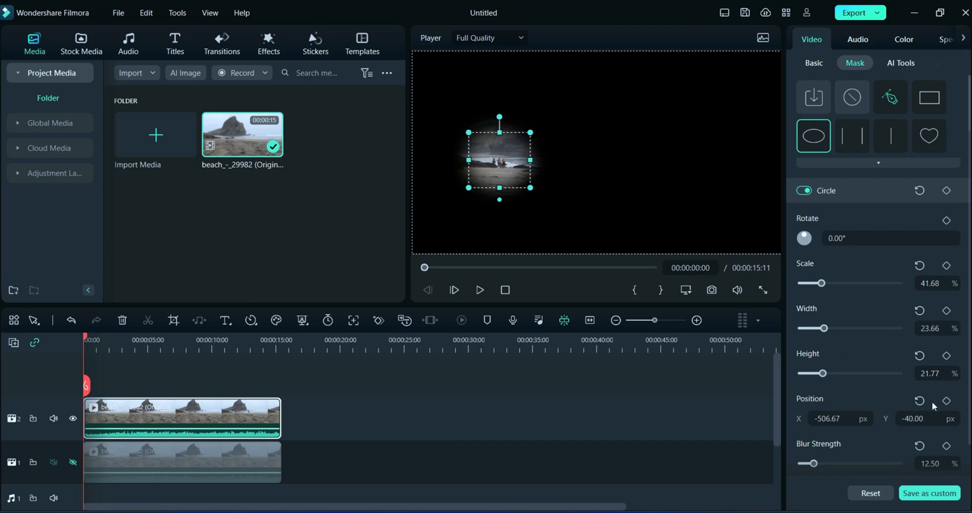
{"action": "left_click", "coordinate": [948, 399]}
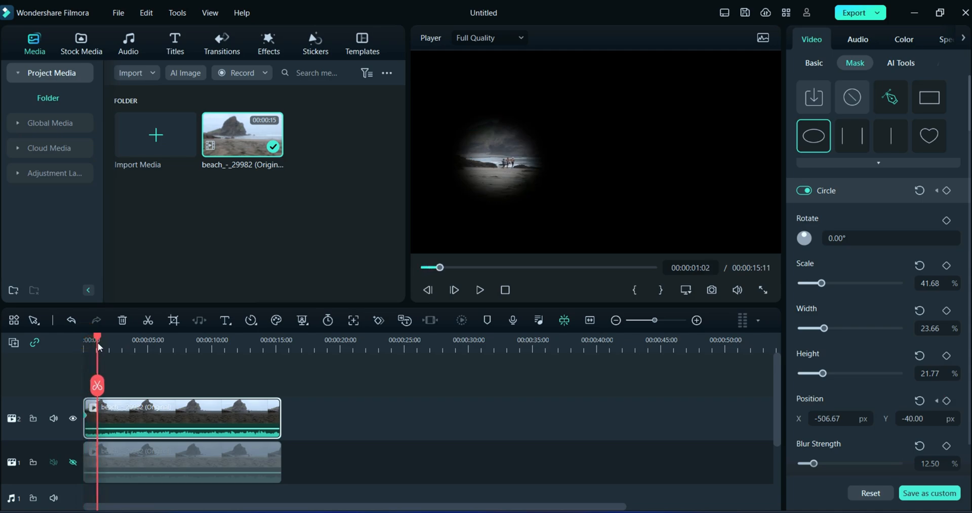
Keyframe the circle mask onto the runners over the clip's early seconds
{"action": "left_click", "coordinate": [499, 162]}
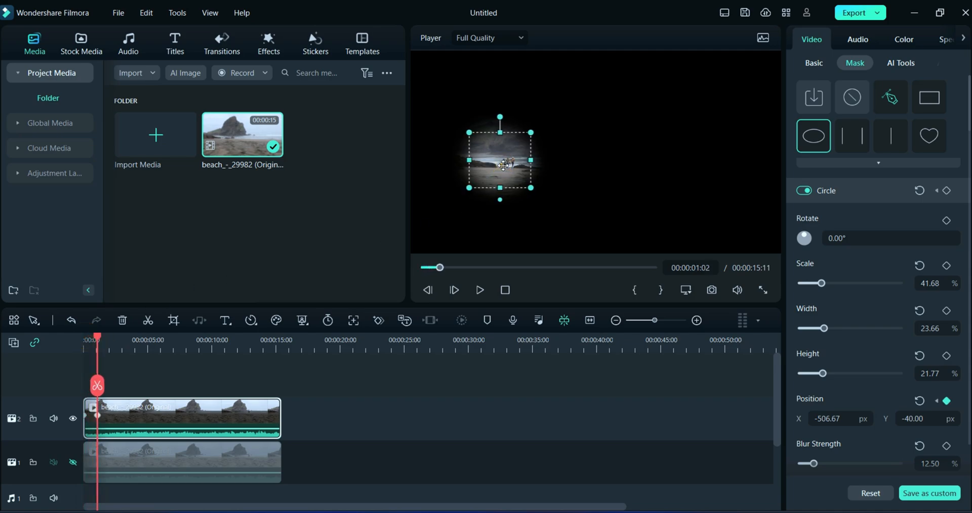
{"action": "left_click_drag", "start_coordinate": [500, 160], "coordinate": [510, 163]}
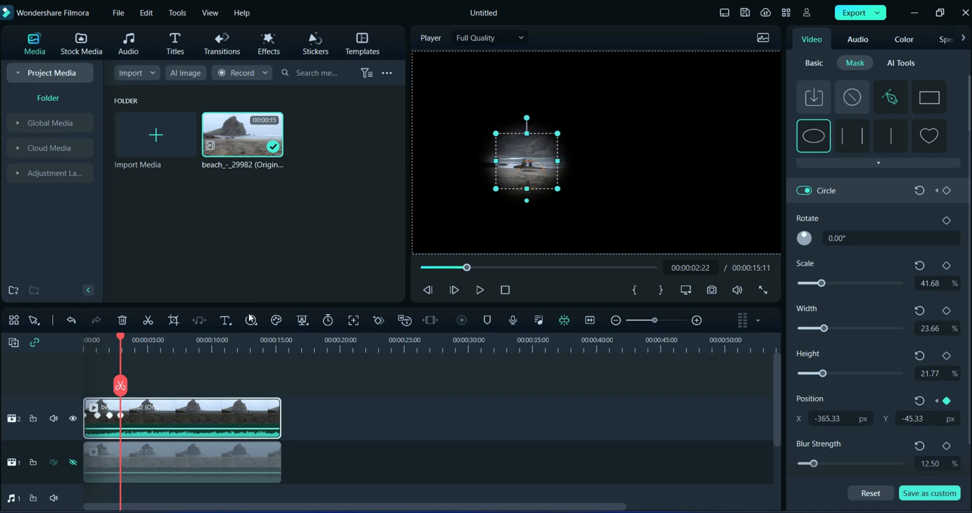
{"action": "left_click", "coordinate": [135, 340]}
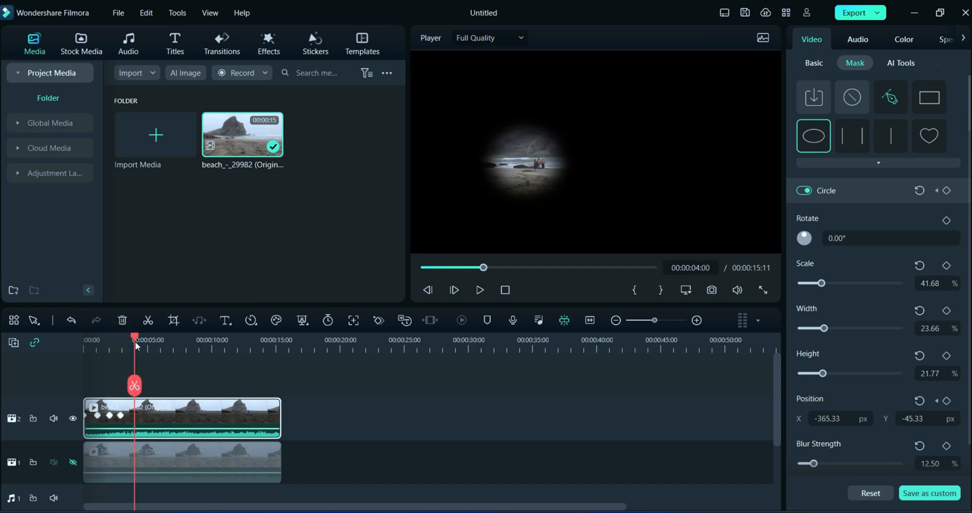
{"action": "left_click_drag", "start_coordinate": [528, 168], "coordinate": [523, 179]}
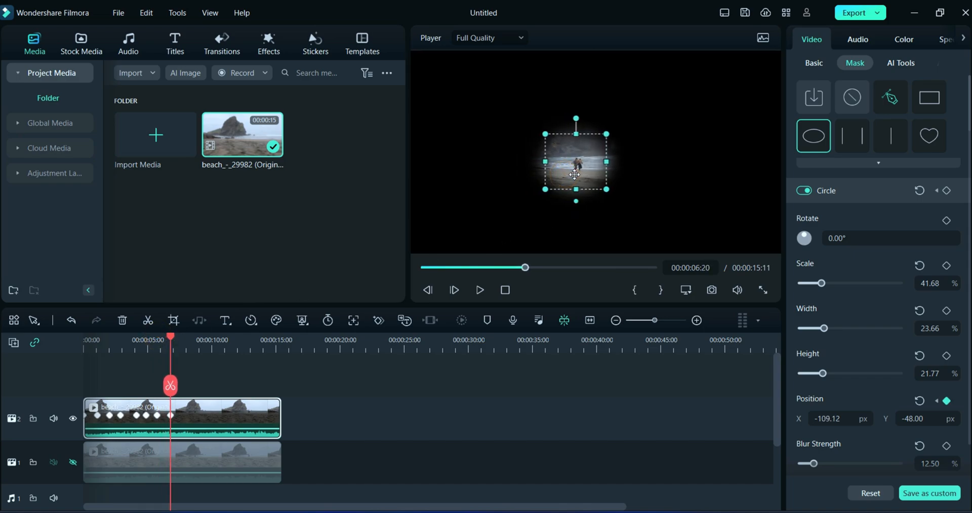
{"action": "left_click_drag", "start_coordinate": [171, 339], "coordinate": [177, 339]}
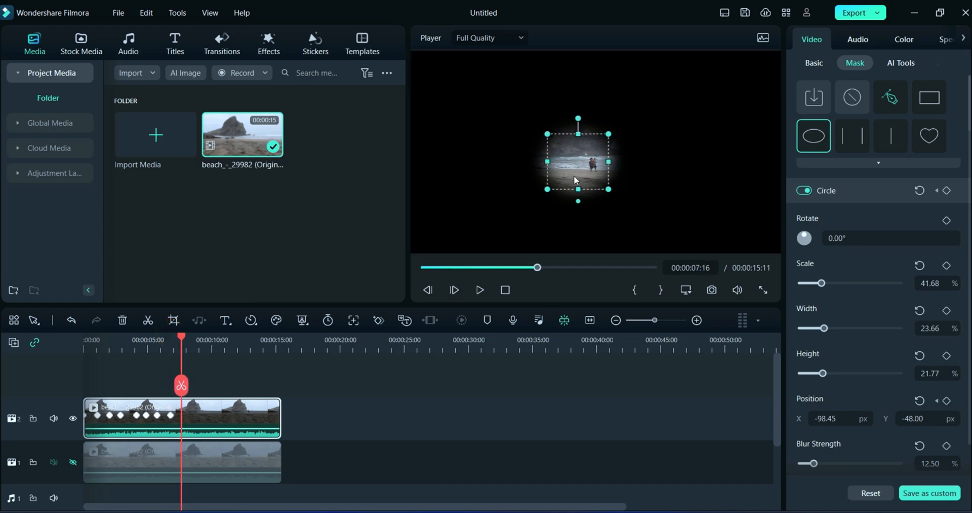
{"action": "left_click_drag", "start_coordinate": [578, 162], "coordinate": [591, 162]}
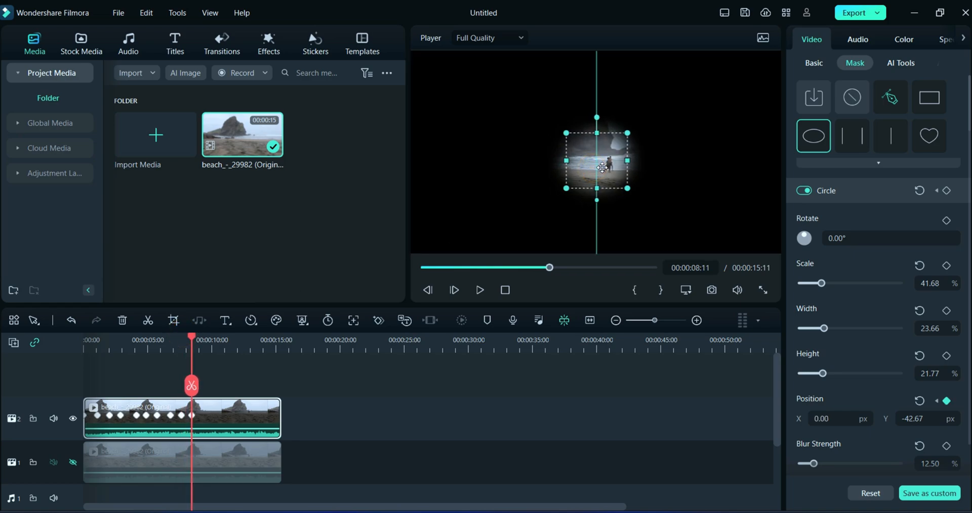
Keep keyframing the mask as the runners move right toward the frame edge
{"action": "left_click", "coordinate": [194, 339]}
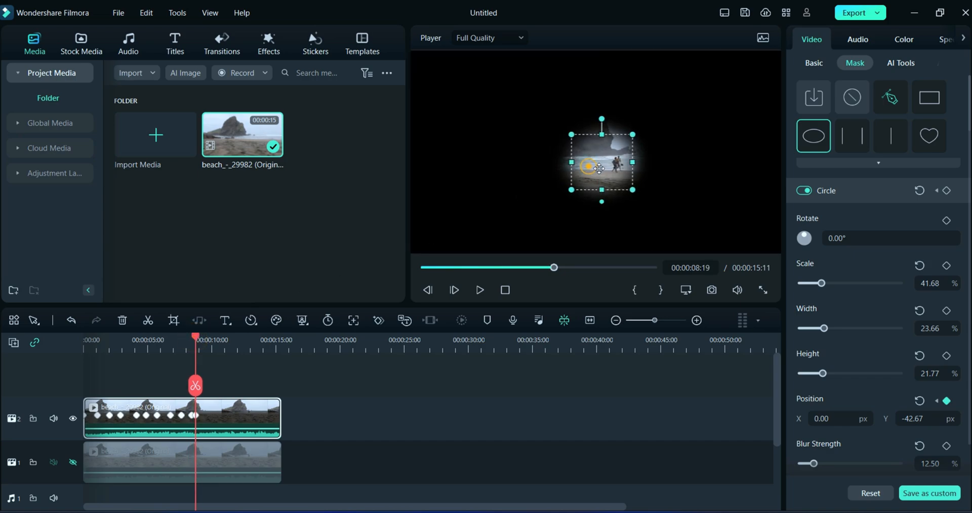
{"action": "left_click_drag", "start_coordinate": [600, 168], "coordinate": [612, 168]}
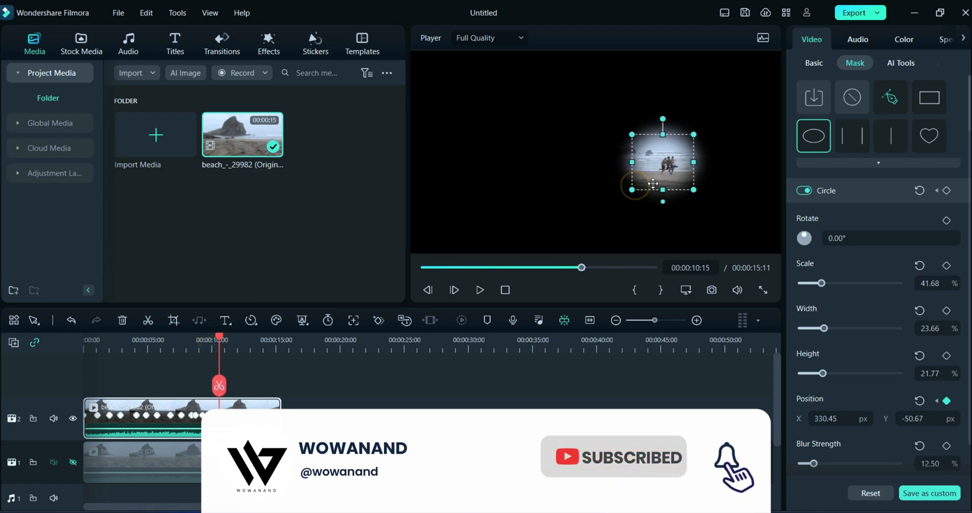
{"action": "left_click_drag", "start_coordinate": [645, 186], "coordinate": [656, 185]}
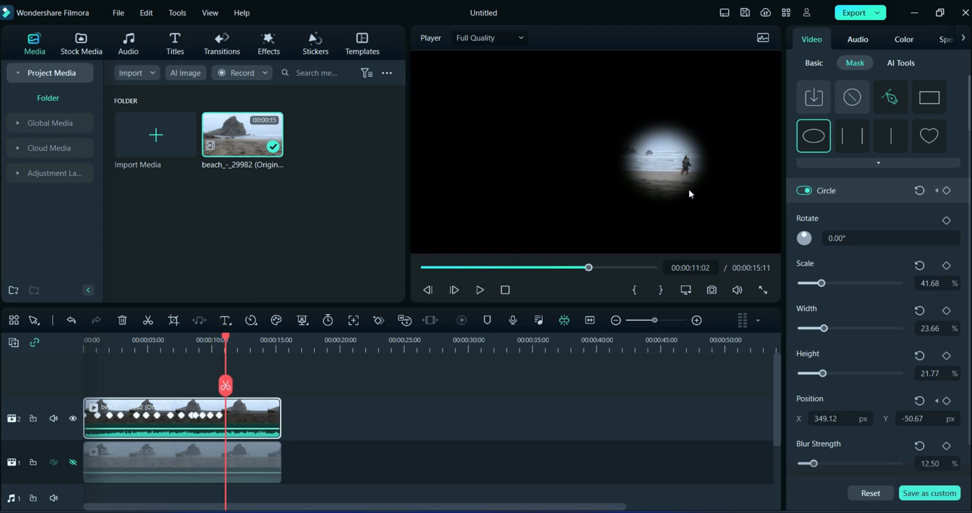
{"action": "left_click_drag", "start_coordinate": [664, 163], "coordinate": [676, 173]}
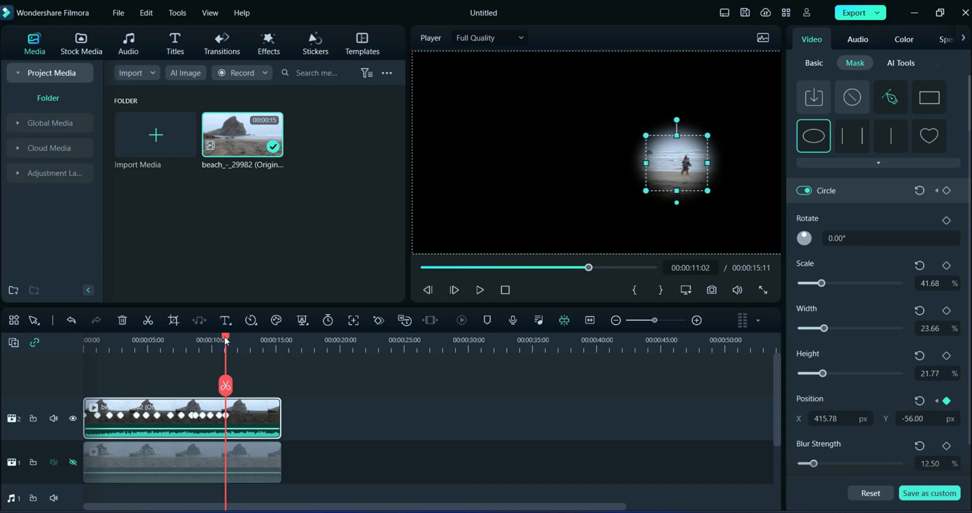
{"action": "left_click_drag", "start_coordinate": [225, 339], "coordinate": [232, 340]}
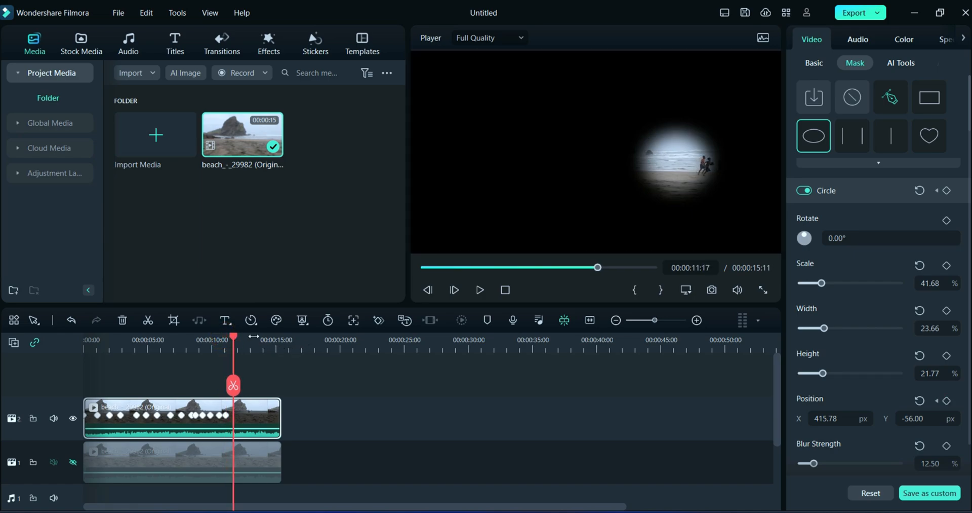
{"action": "left_click_drag", "start_coordinate": [672, 163], "coordinate": [682, 163]}
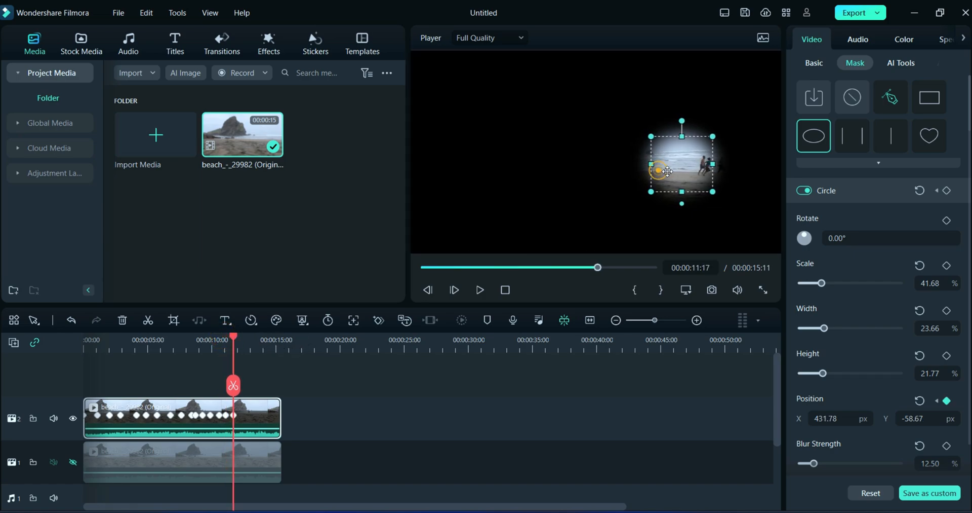
{"action": "left_click_drag", "start_coordinate": [667, 171], "coordinate": [684, 171]}
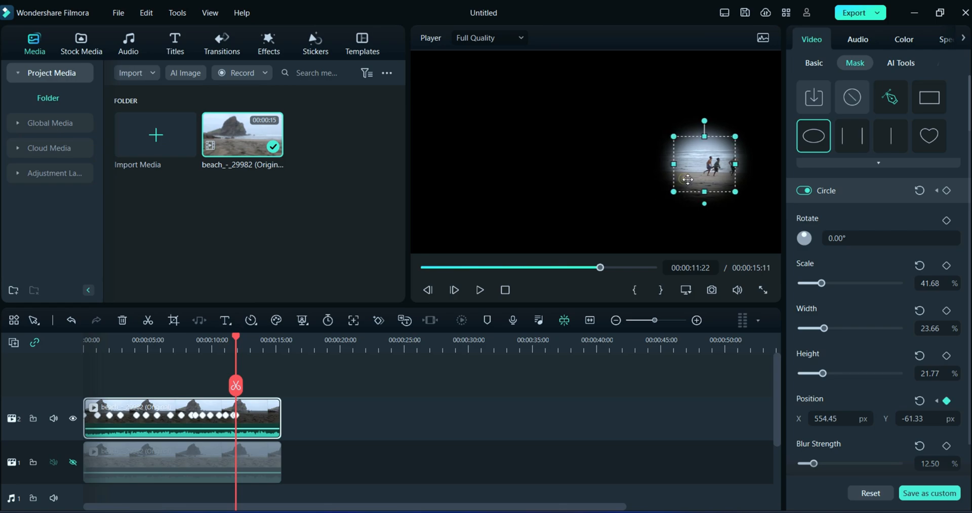
{"action": "left_click_drag", "start_coordinate": [688, 179], "coordinate": [719, 163]}
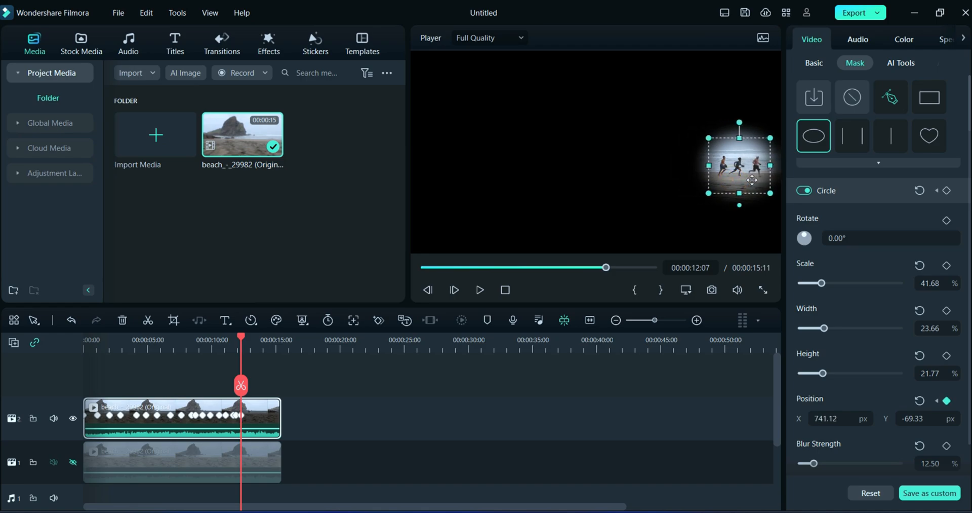
{"action": "left_click", "coordinate": [241, 338]}
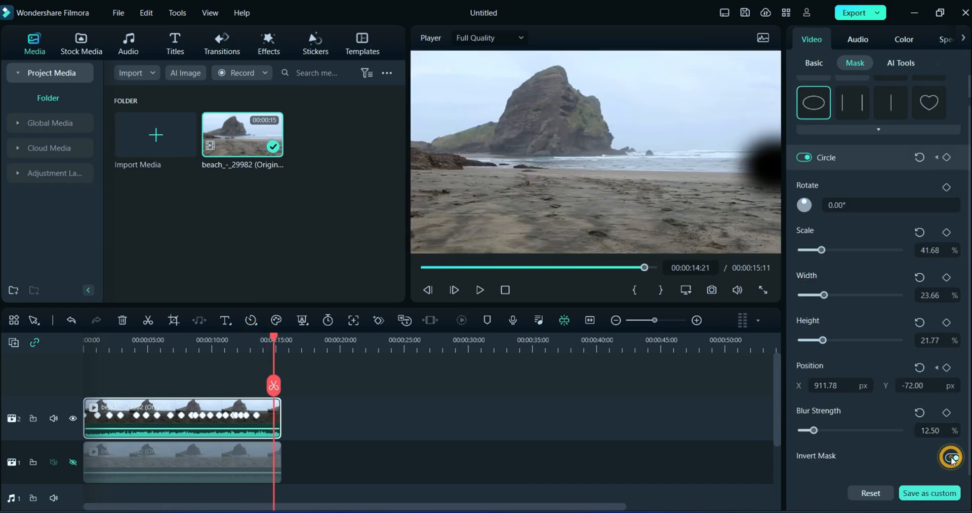
Turn on Invert Mask and play the result to review the hidden runners
{"action": "left_click", "coordinate": [954, 457]}
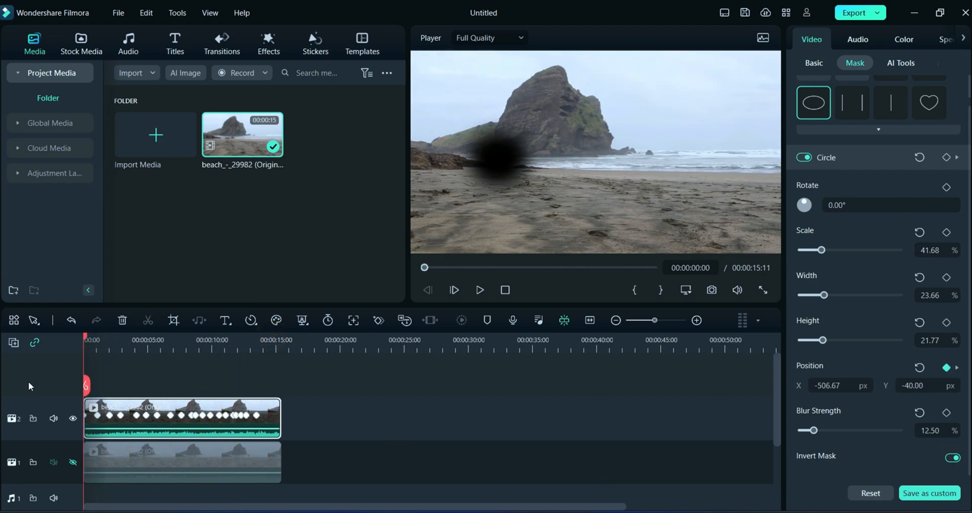
{"action": "left_click", "coordinate": [477, 289]}
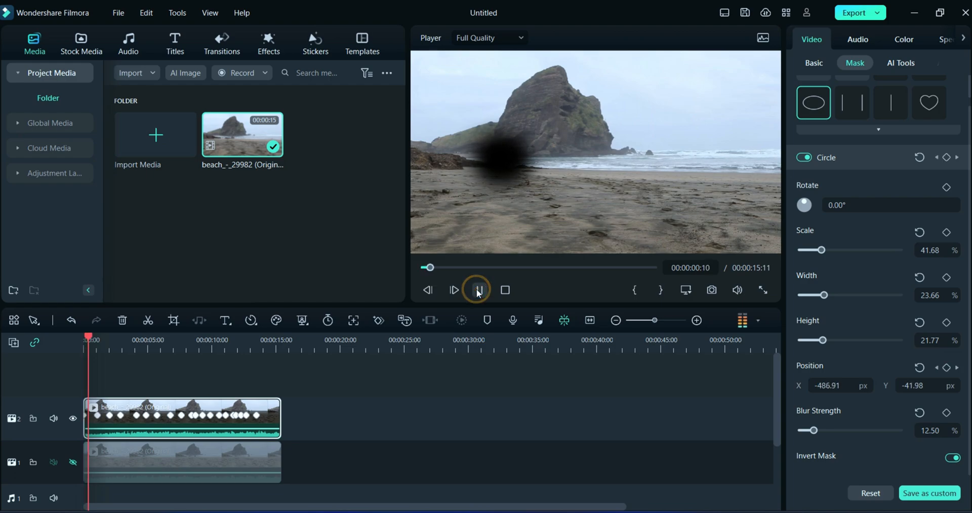
{"action": "left_click", "coordinate": [477, 289]}
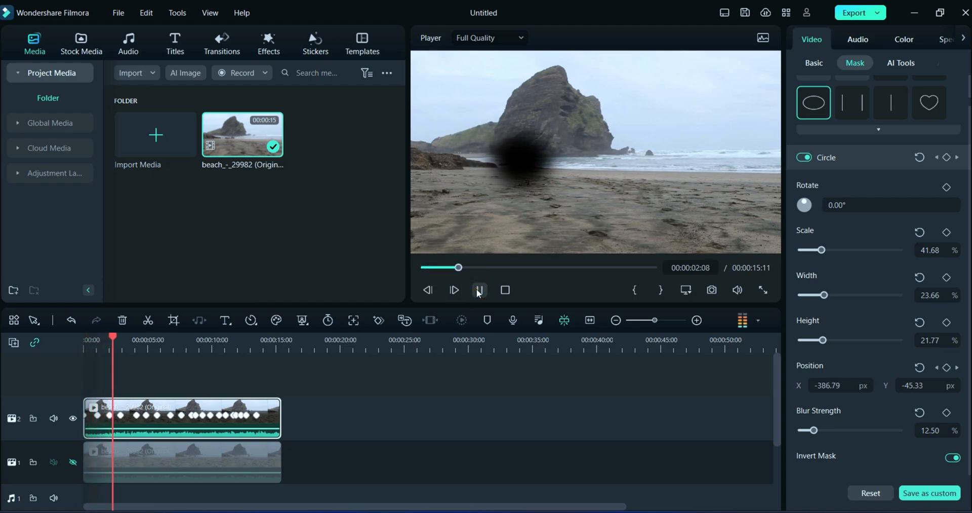
{"action": "left_click", "coordinate": [454, 290]}
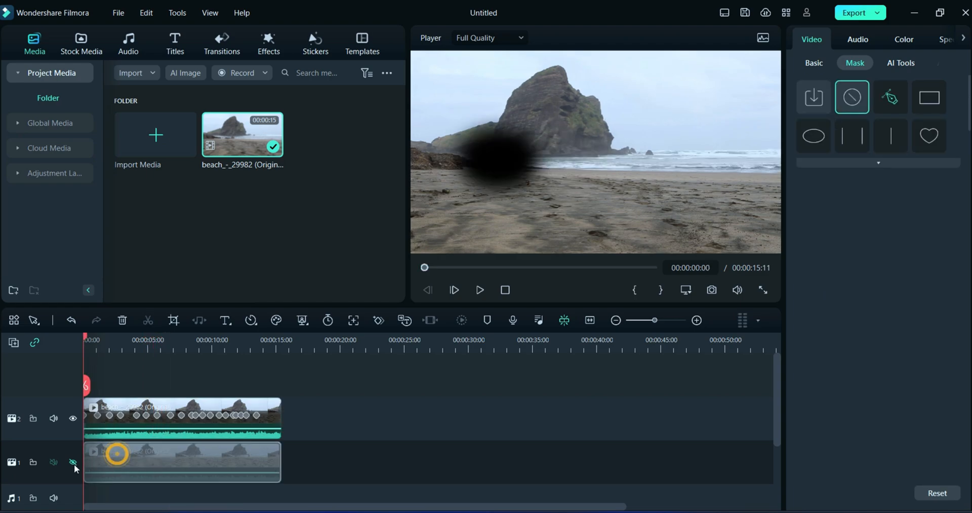
Unhide track 1, split its clip at 10:06, swap the pieces, and play the result
{"action": "left_click", "coordinate": [72, 463]}
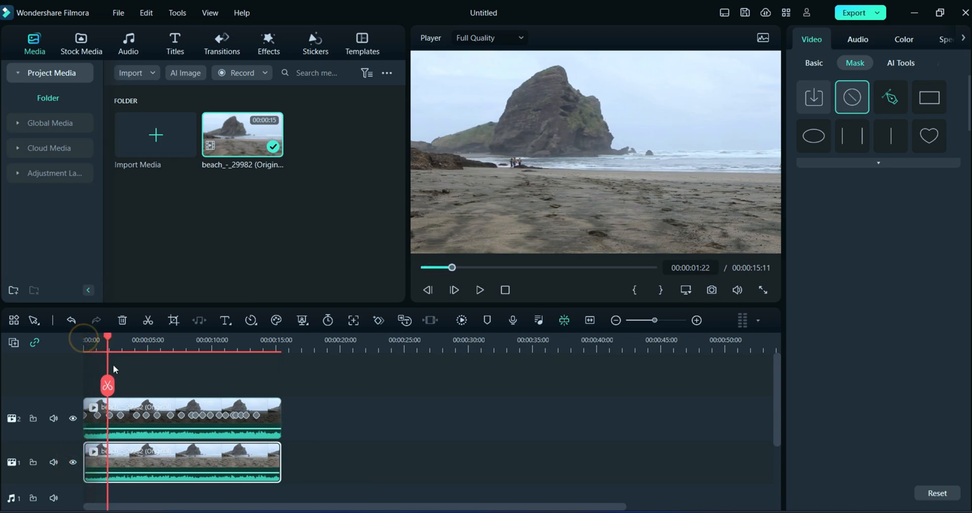
{"action": "left_click", "coordinate": [127, 339]}
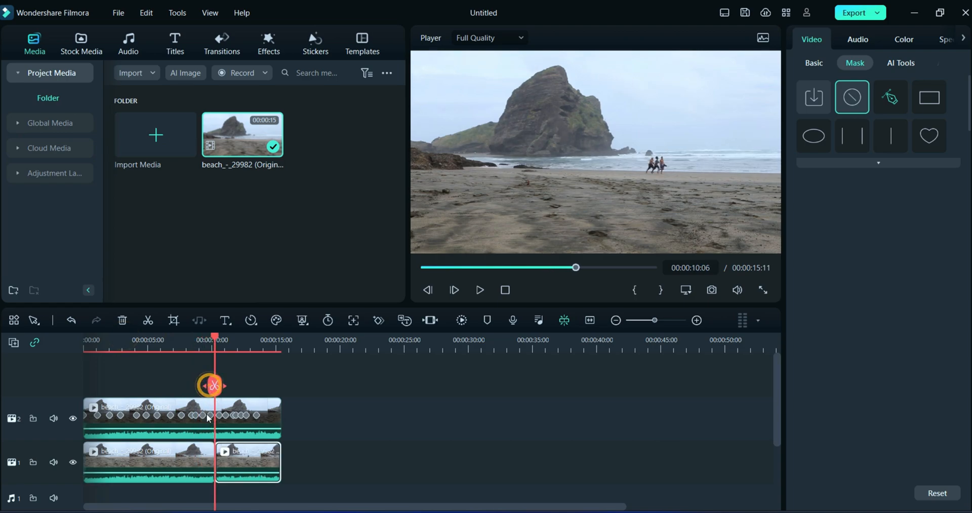
{"action": "left_click_drag", "start_coordinate": [247, 460], "coordinate": [353, 460]}
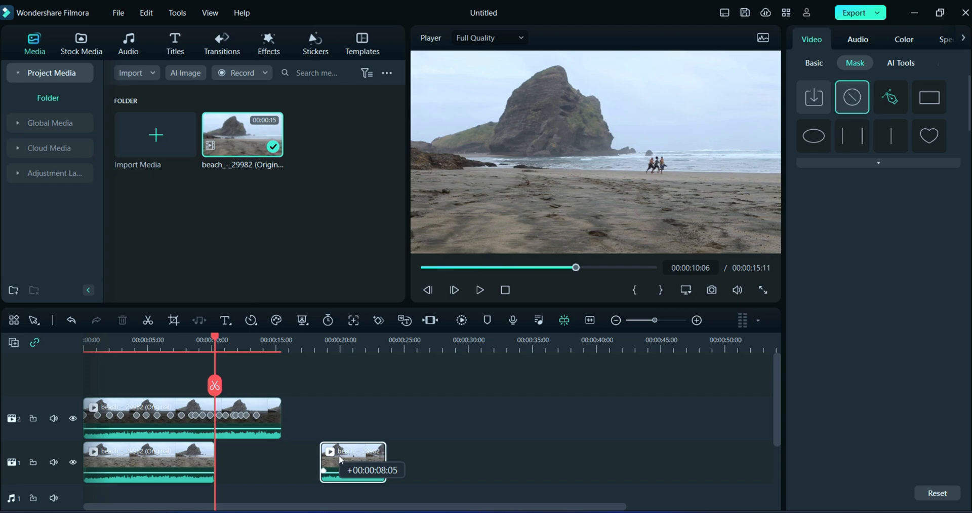
{"action": "left_click_drag", "start_coordinate": [353, 461], "coordinate": [213, 461]}
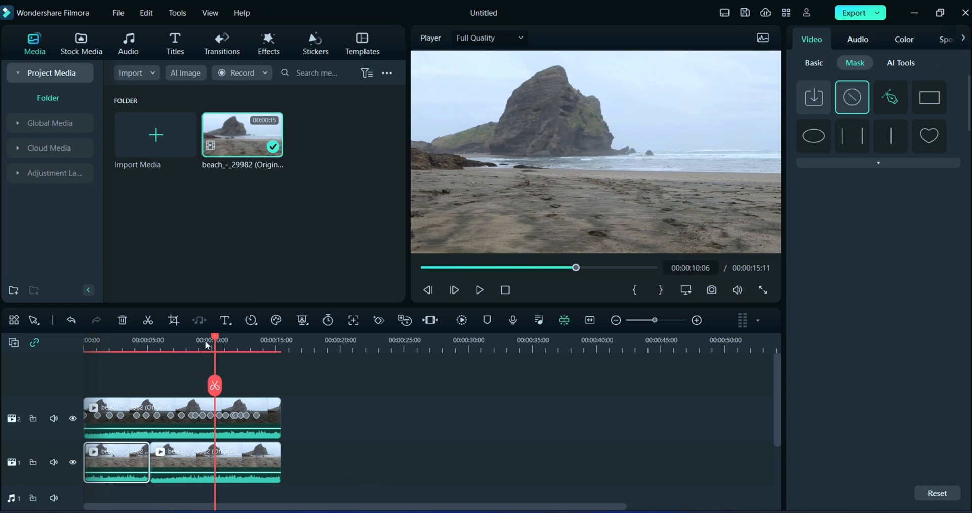
{"action": "left_click", "coordinate": [480, 290]}
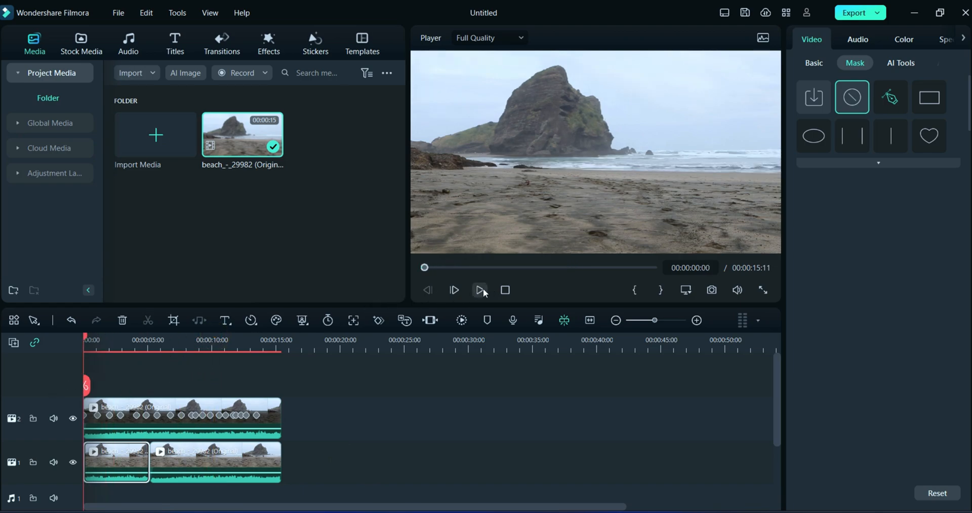
{"action": "left_click", "coordinate": [480, 290]}
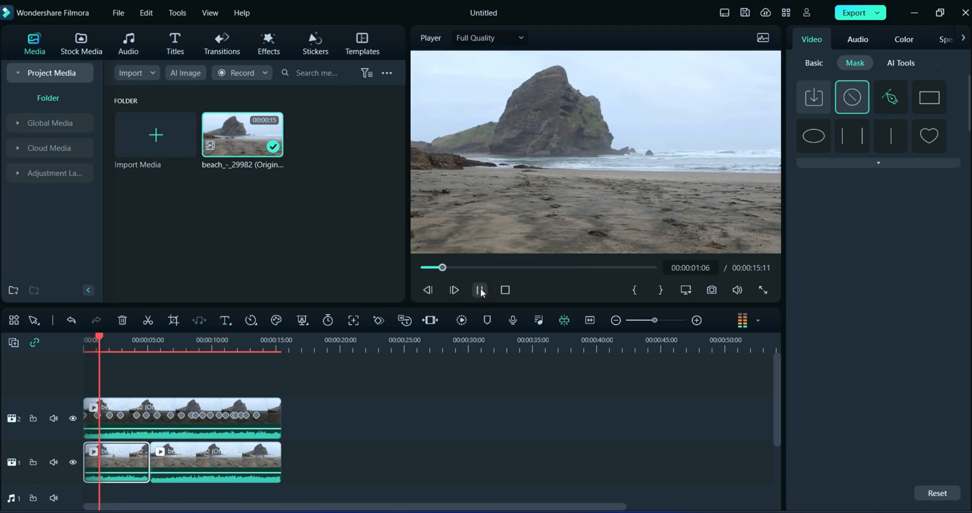